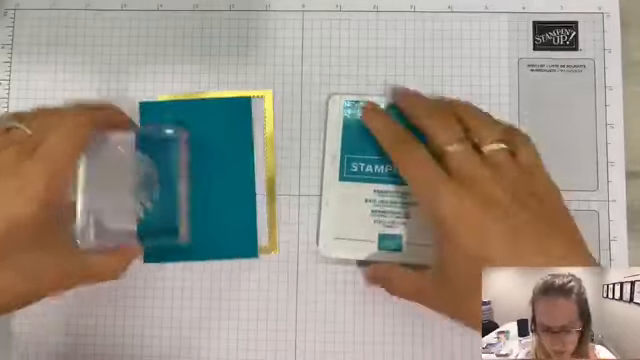
{"action": "mouse_move", "coordinate": [400, 160]}
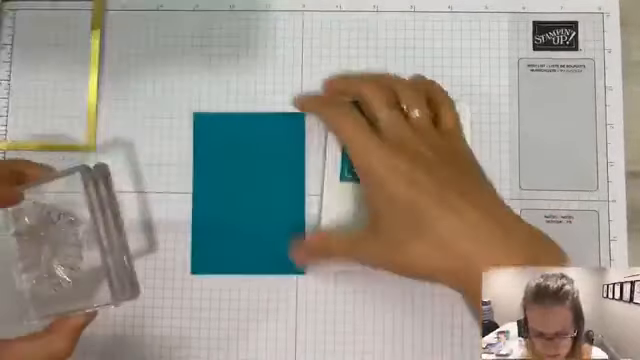